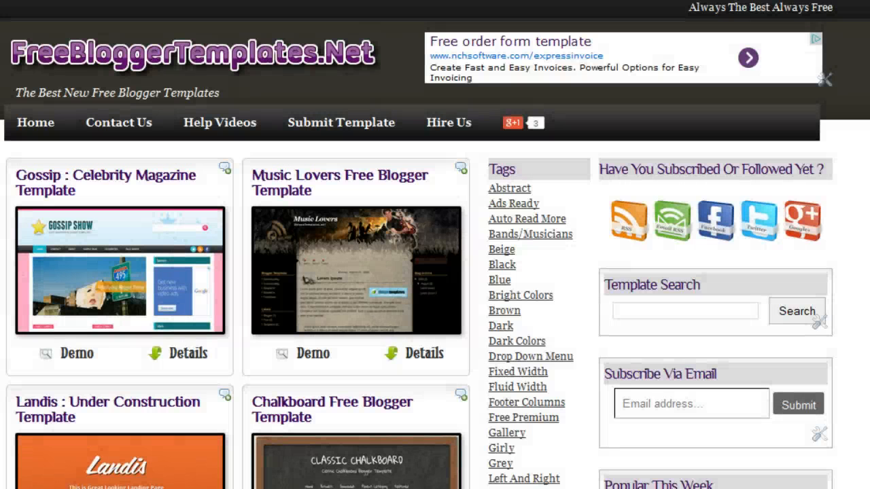
pyautogui.moveTo(479, 302)
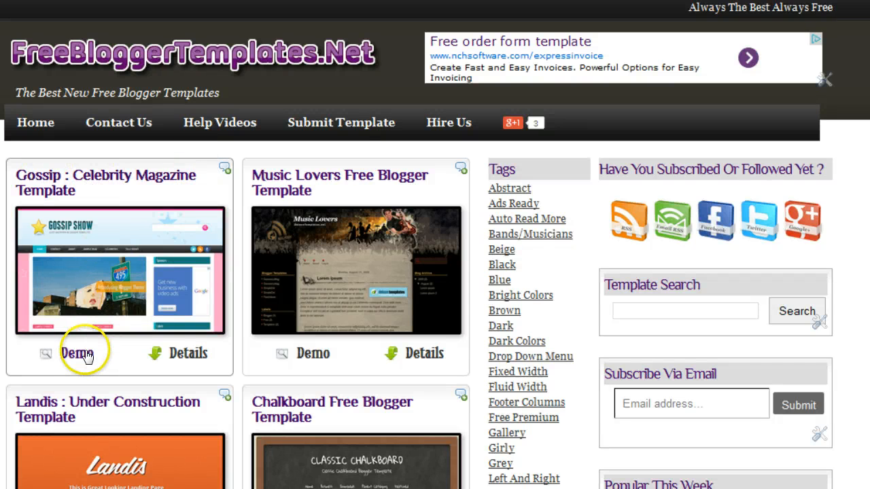
# Open the Gossip Celebrity Magazine template's details page and follow its download link to Box.
pyautogui.click(78, 352)
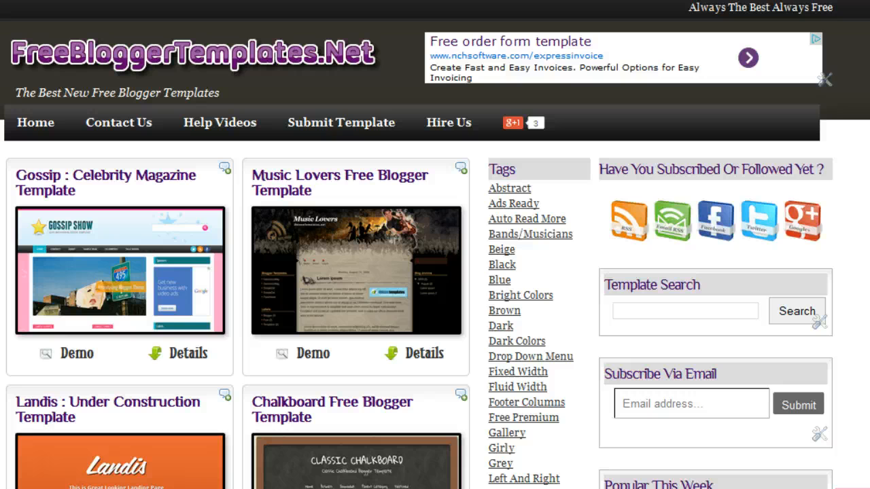
pyautogui.moveTo(163, 333)
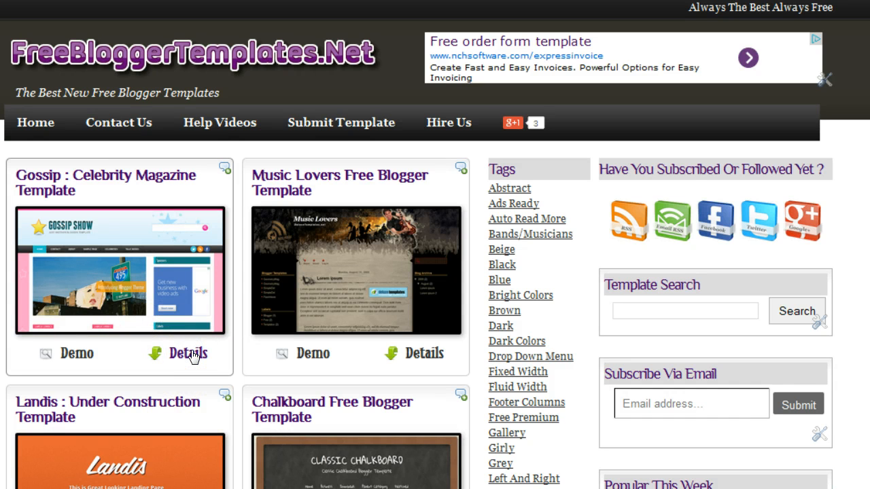
pyautogui.click(188, 352)
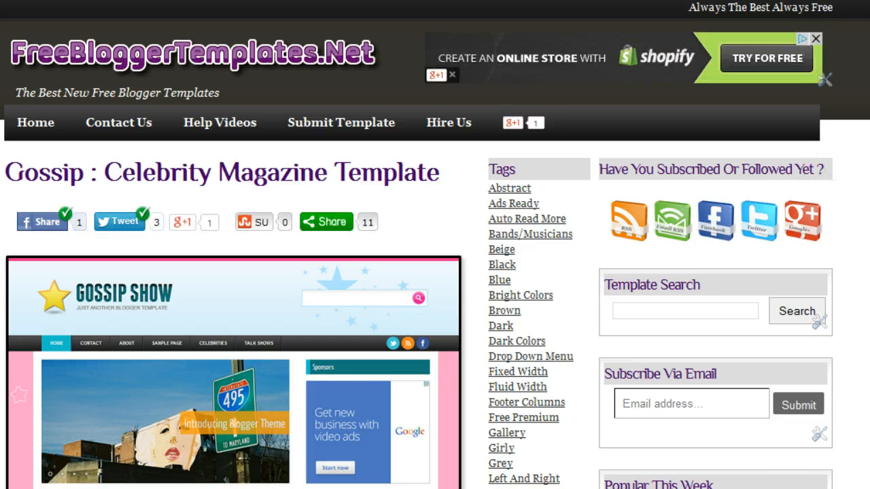
pyautogui.scroll(-3)
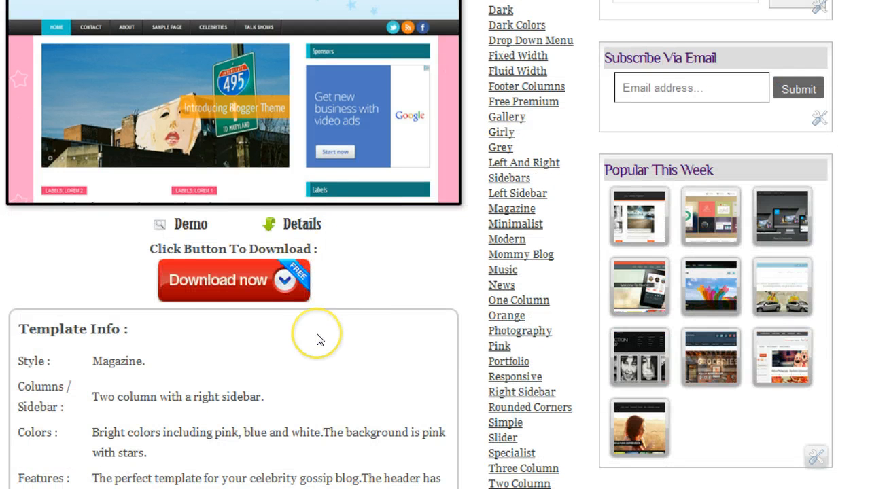
pyautogui.moveTo(217, 280)
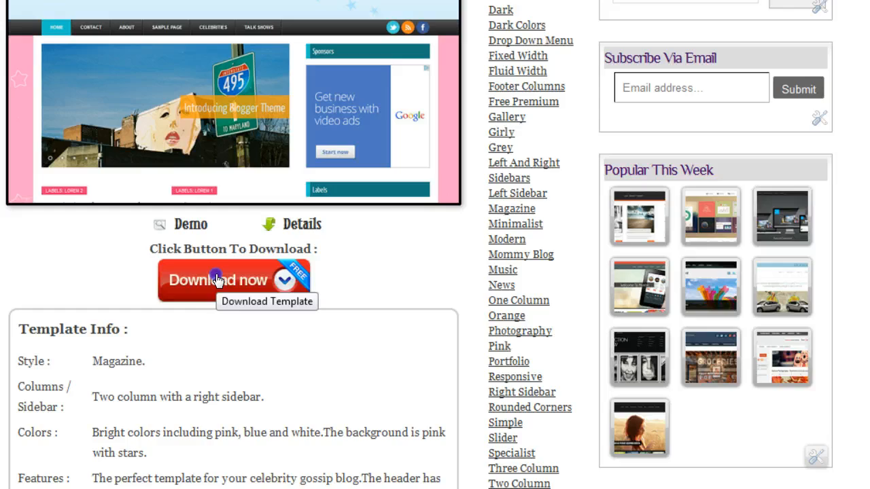
pyautogui.click(218, 279)
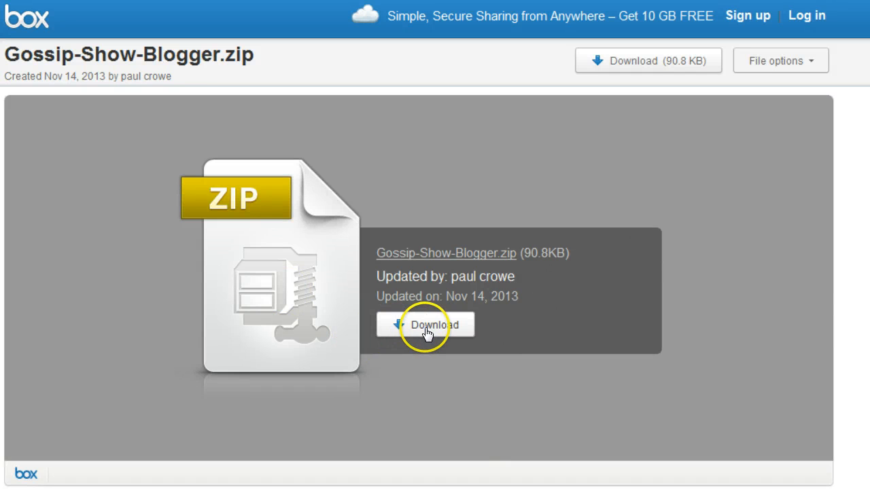
# Download Gossip-Show-Blogger.zip (90.8 KB) from Box and confirm it finished in the downloads list.
pyautogui.click(425, 324)
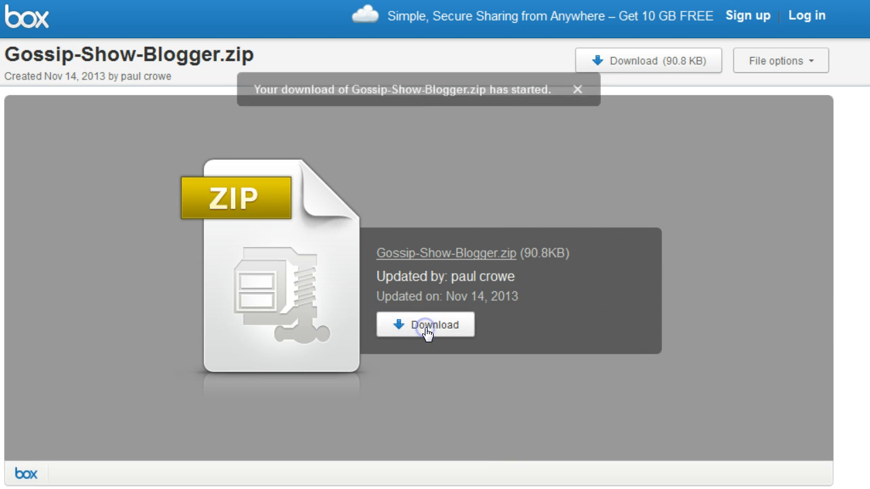
pyautogui.click(425, 324)
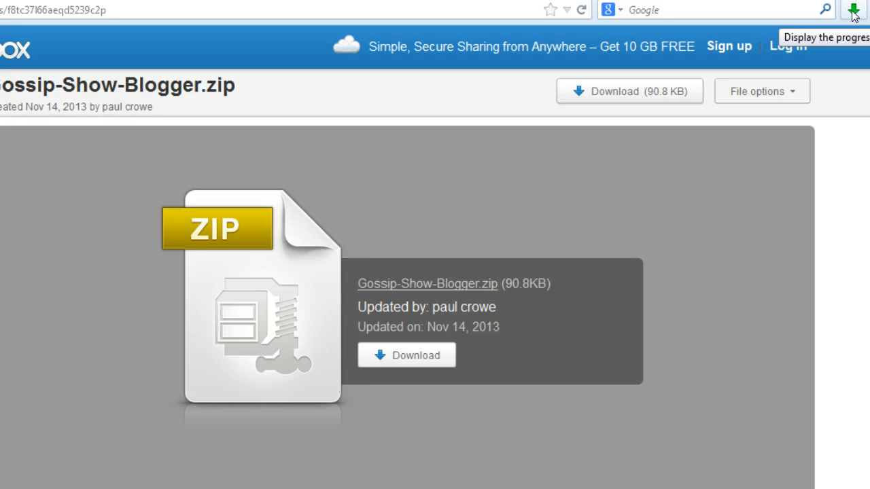
pyautogui.click(853, 10)
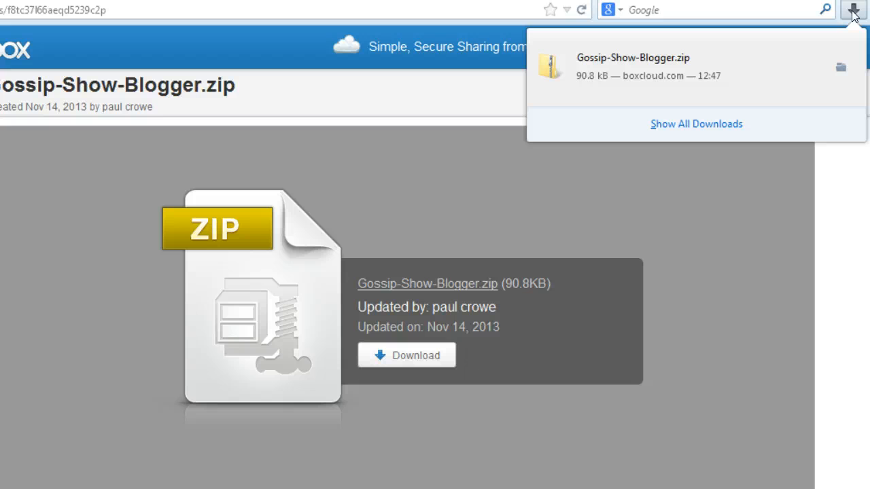
pyautogui.moveTo(665, 65)
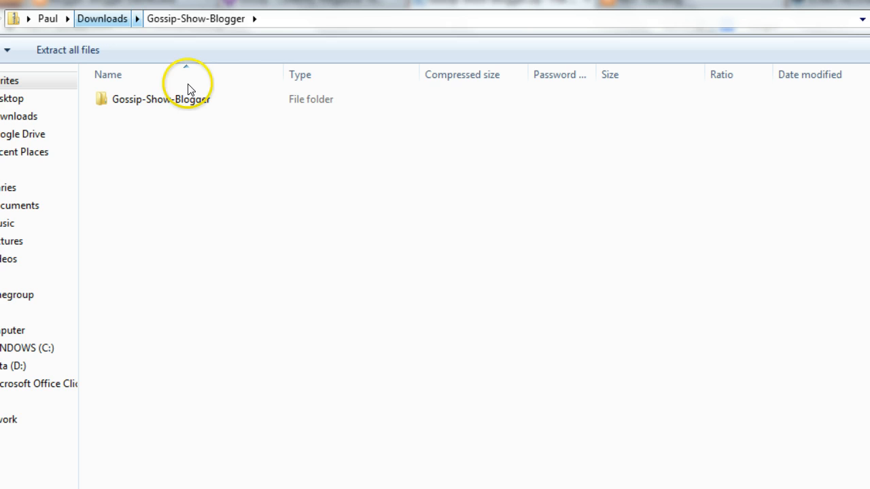
pyautogui.moveTo(324, 216)
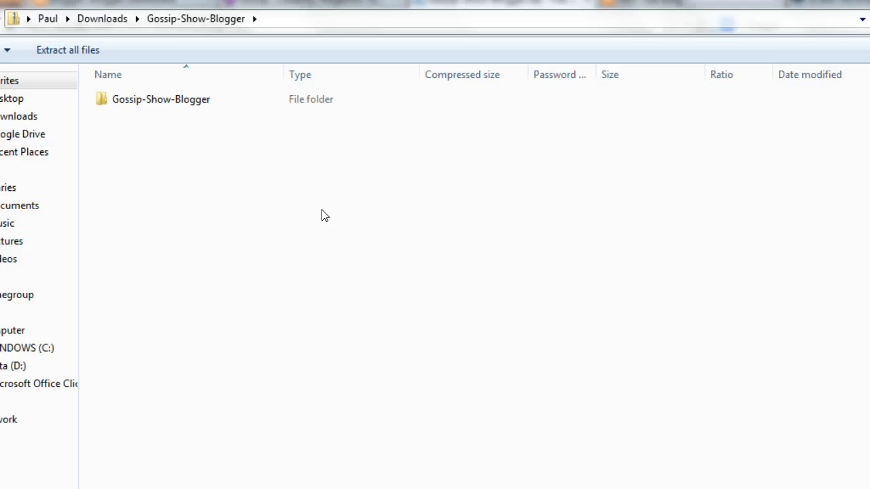
pyautogui.moveTo(67, 49)
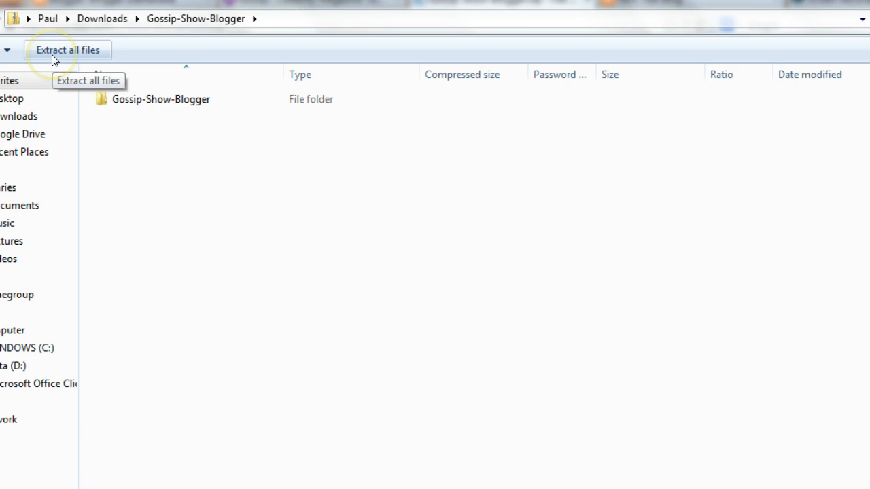
# Extract all of Gossip-Show-Blogger.zip into a Gossip-Show-Blogger folder in Downloads.
pyautogui.click(68, 49)
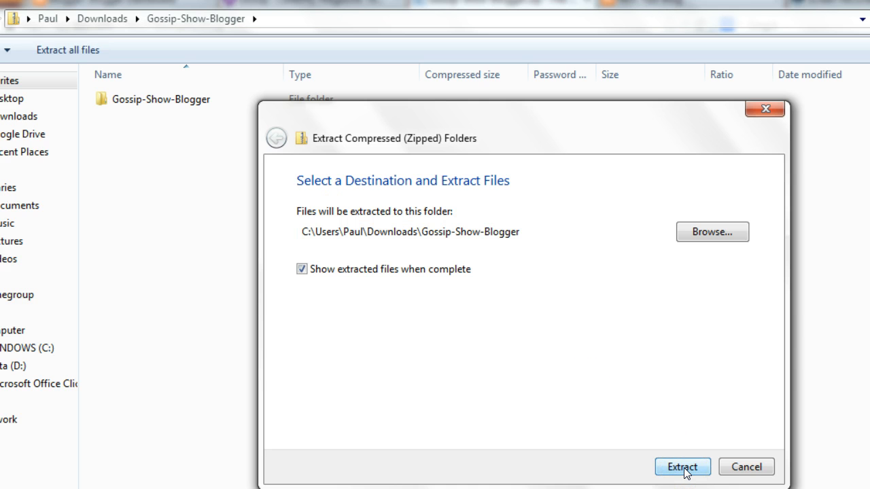
pyautogui.click(682, 467)
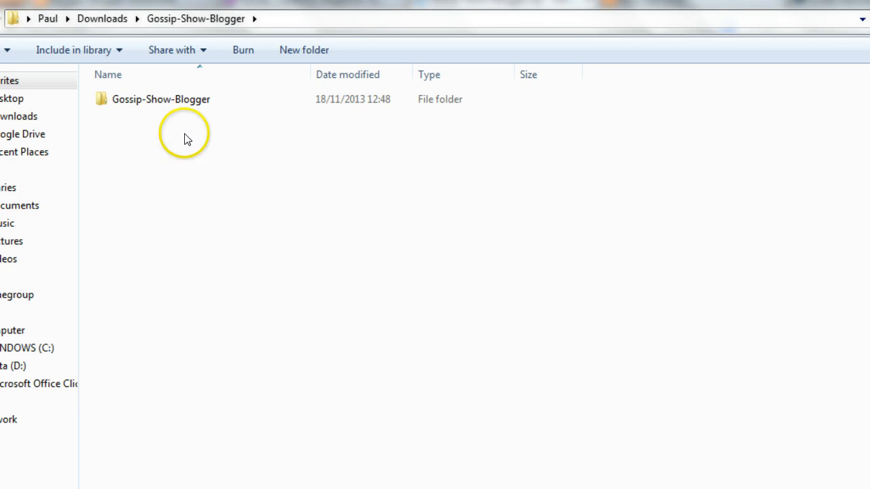
pyautogui.click(161, 99)
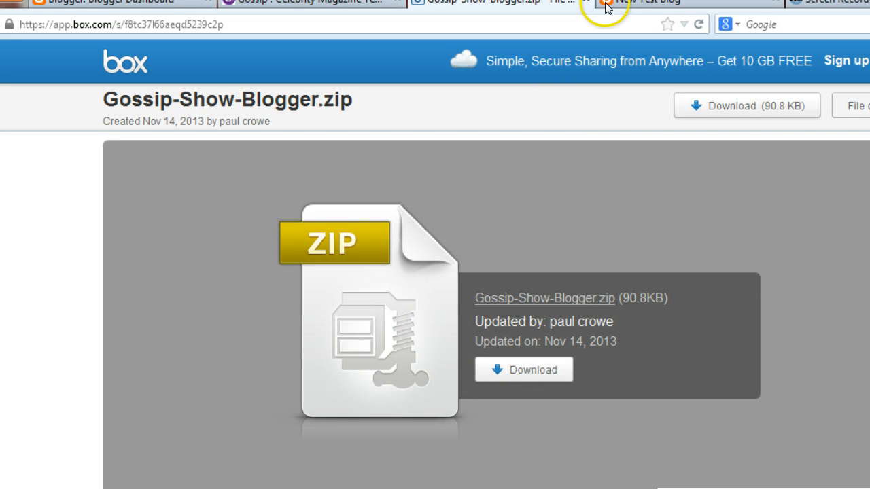
# Go to New Test Blog's Design area and its Template page with live and mobile previews.
pyautogui.click(469, 2)
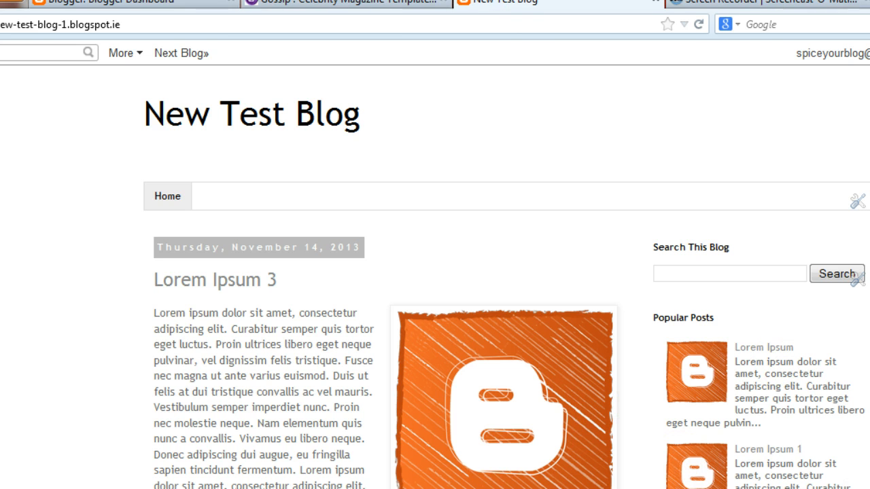
pyautogui.scroll(-3)
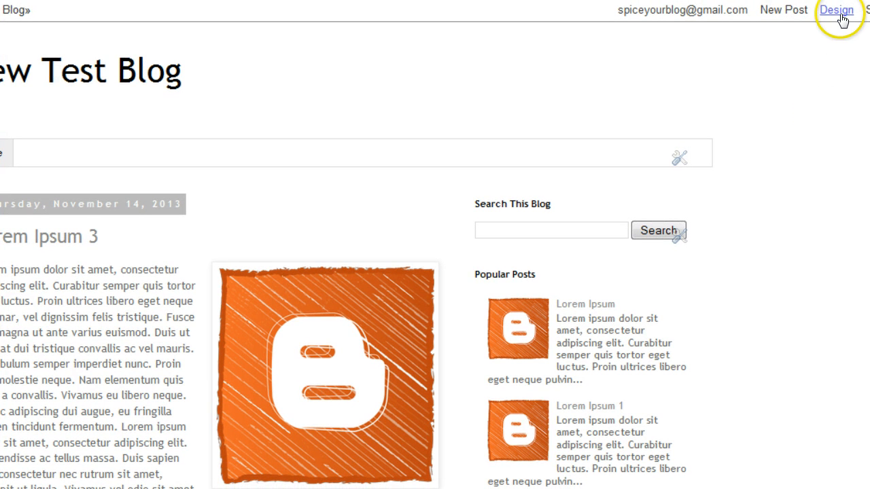
pyautogui.click(836, 10)
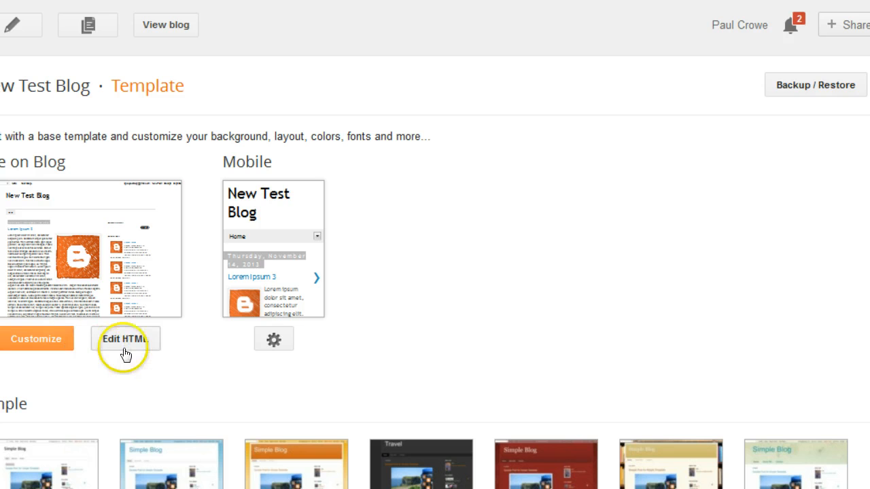
pyautogui.moveTo(398, 315)
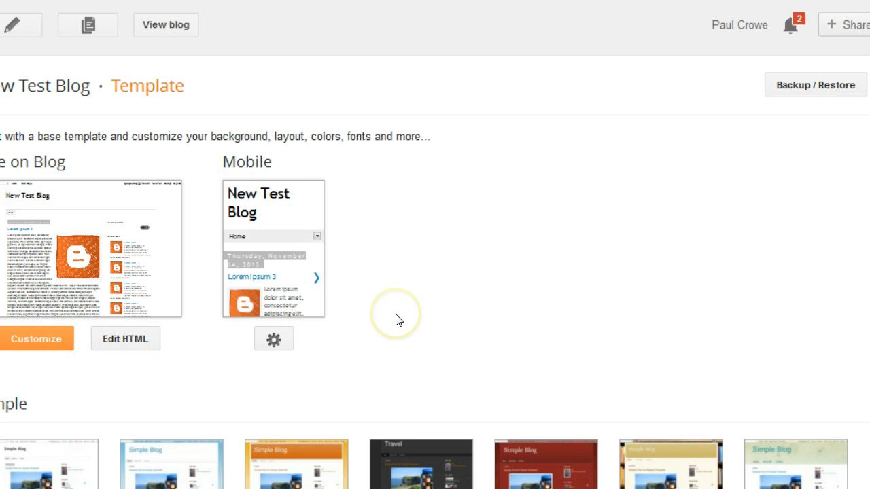
pyautogui.moveTo(812, 92)
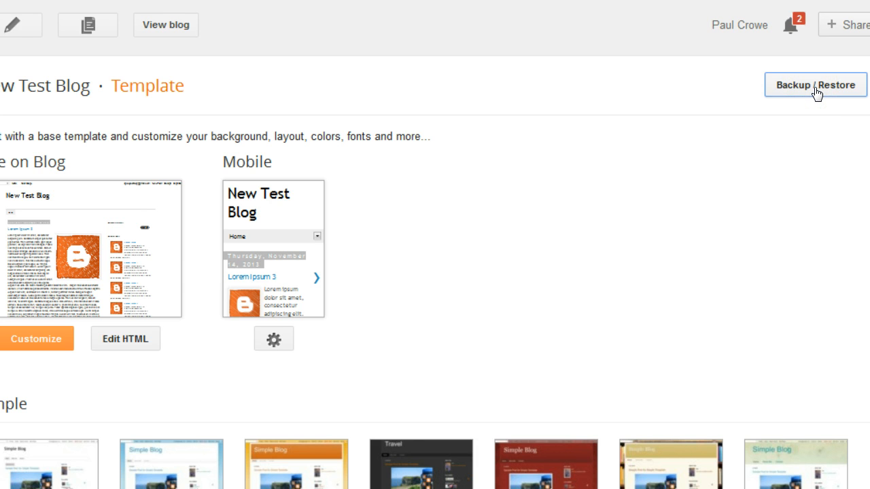
# Under Backup / Restore, choose Downloads > Gossip-Show-Blogger > Gossip-Show-Blogger > Gossip-Show.xml.
pyautogui.click(814, 85)
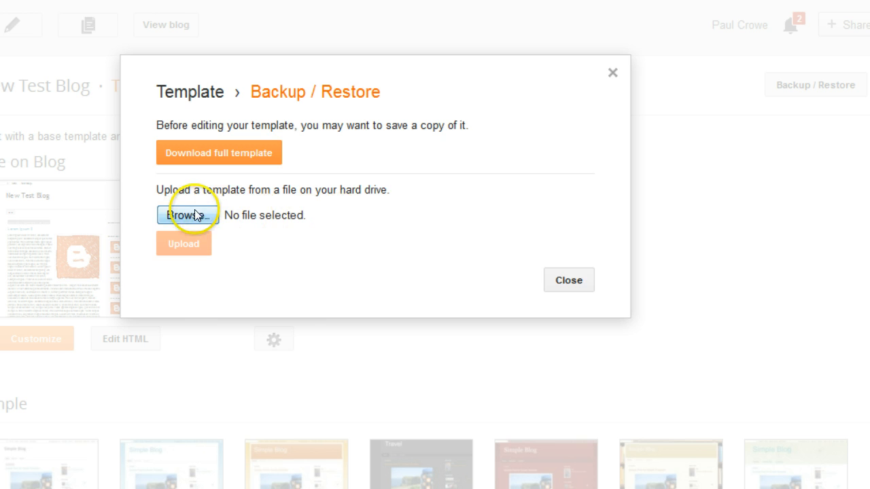
pyautogui.moveTo(409, 189)
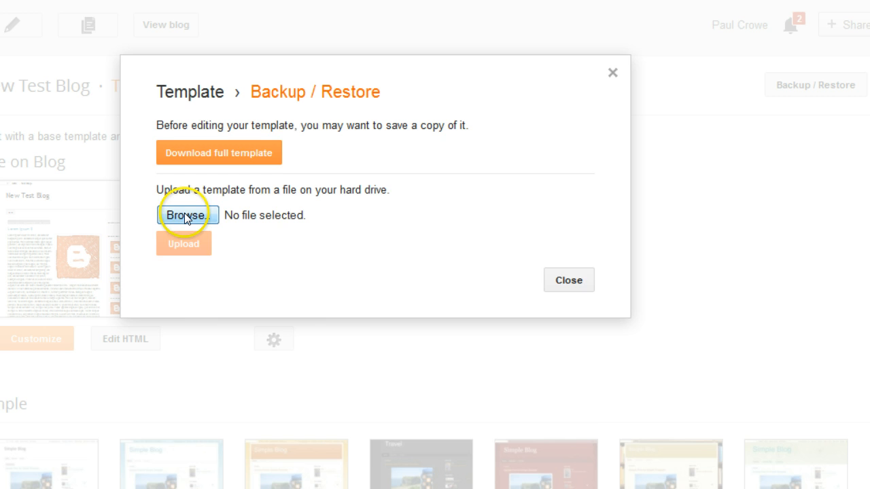
pyautogui.click(186, 214)
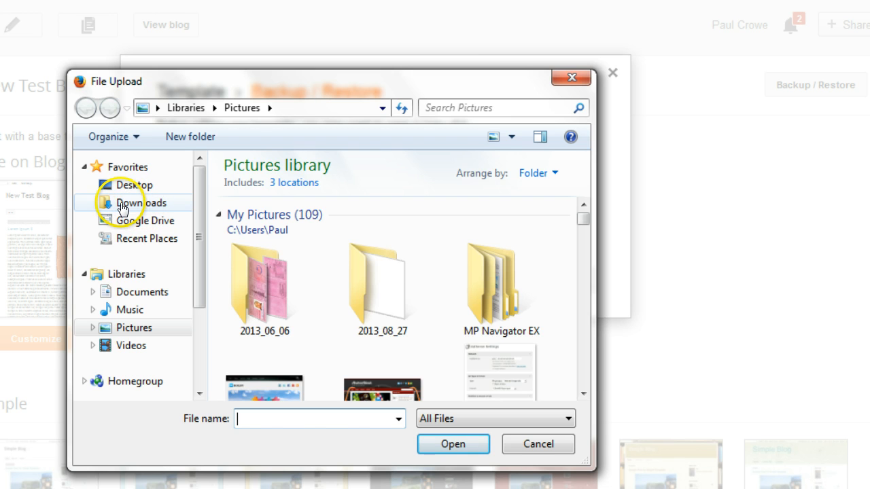
pyautogui.click(140, 202)
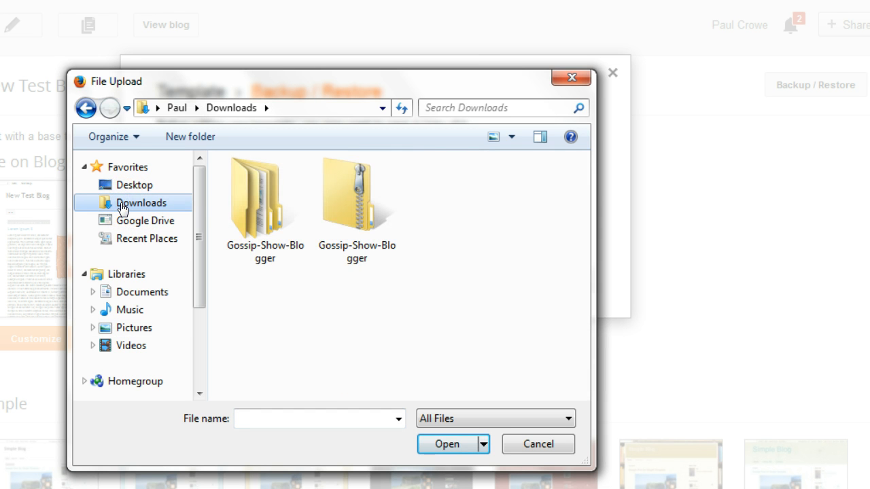
pyautogui.moveTo(265, 211)
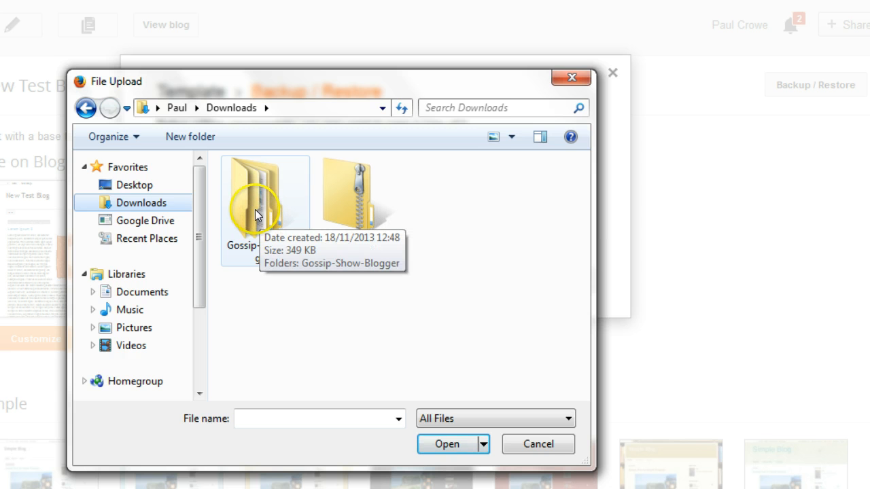
pyautogui.moveTo(257, 224)
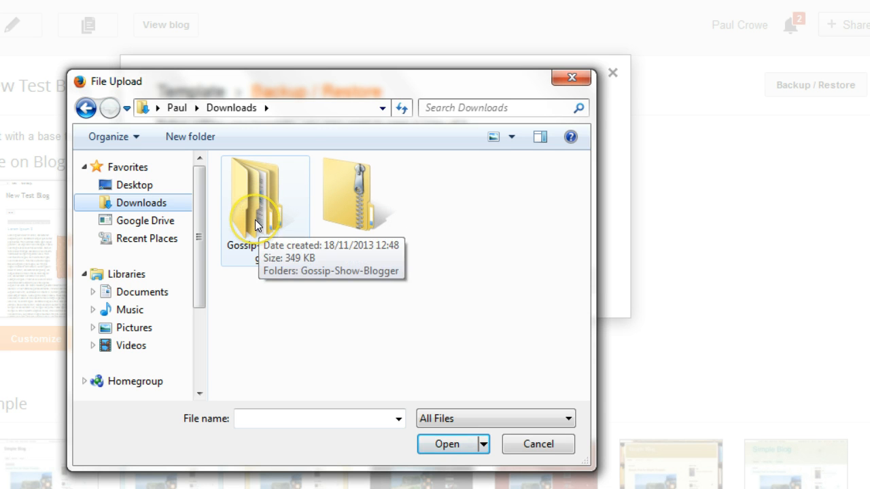
pyautogui.doubleClick(264, 197)
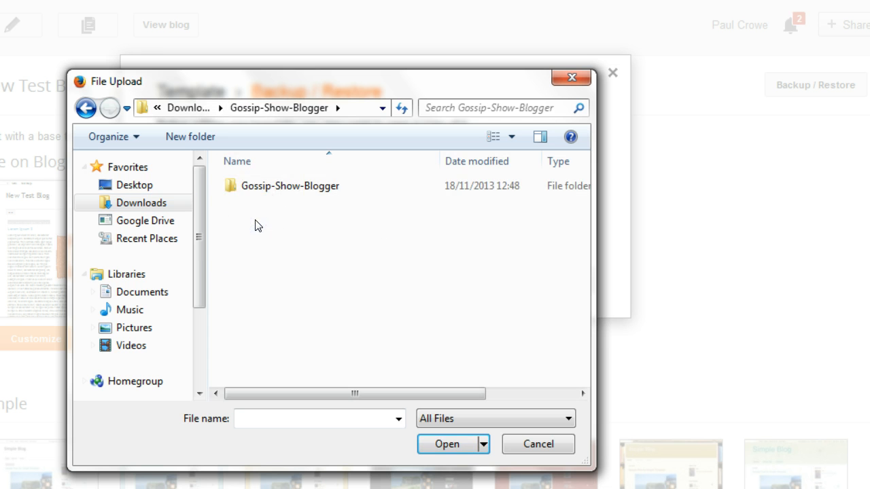
pyautogui.doubleClick(289, 185)
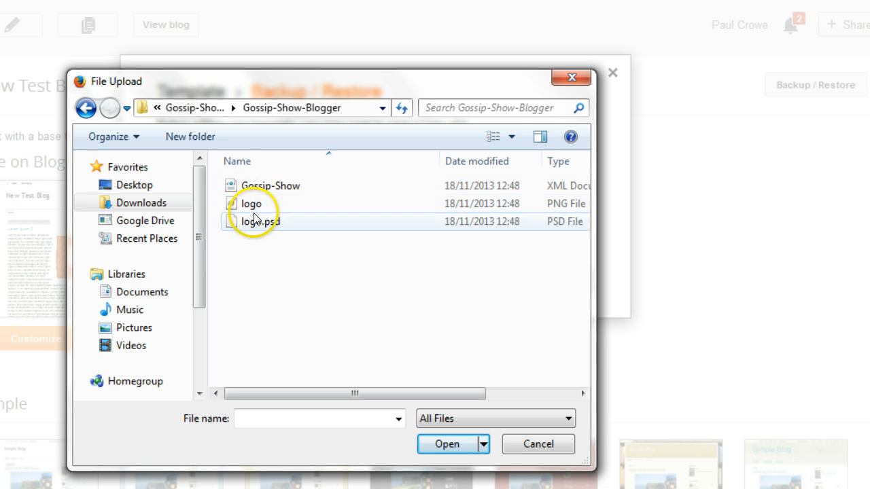
pyautogui.click(270, 186)
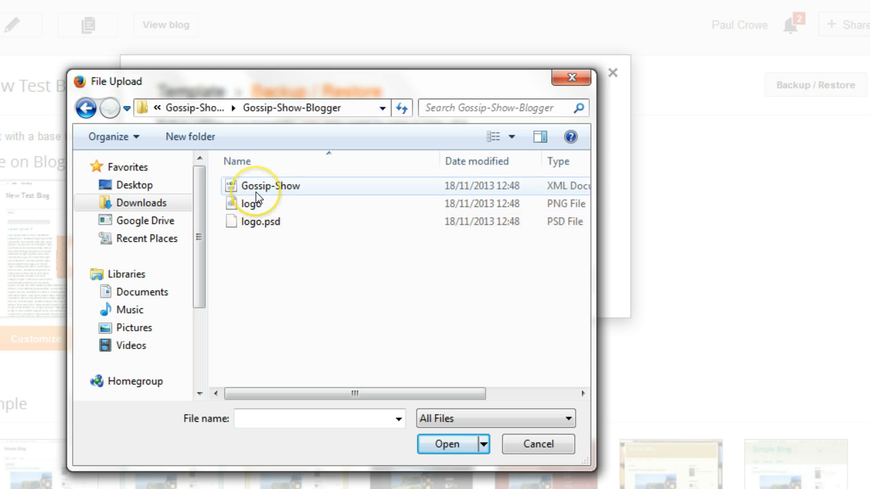
pyautogui.moveTo(270, 185)
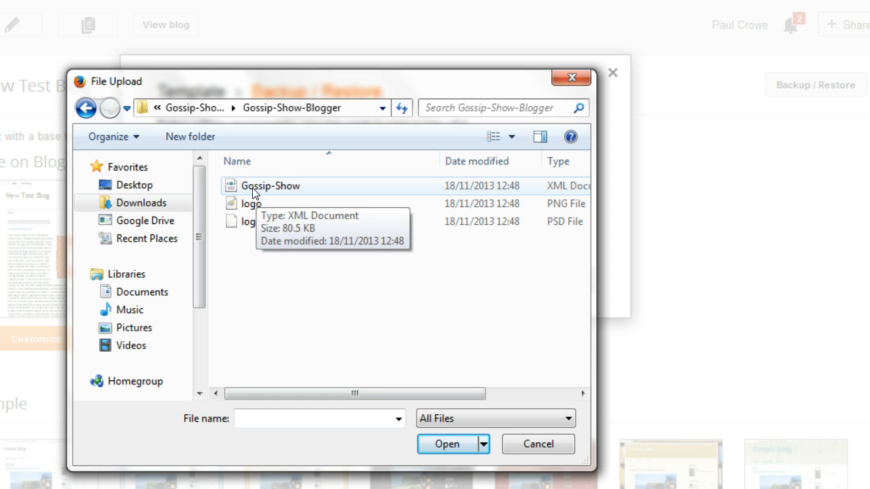
pyautogui.click(445, 444)
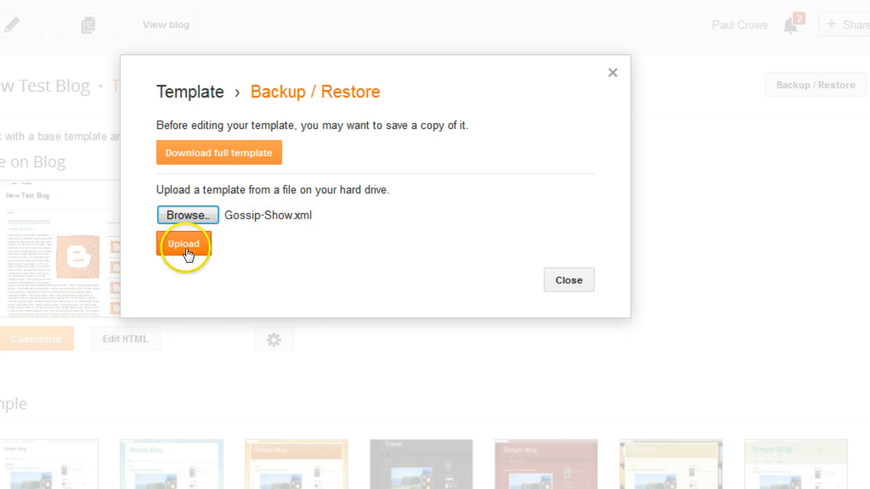
# Upload Gossip-Show.xml so New Test Blog's live template shows the Gossip celebrity design.
pyautogui.click(183, 243)
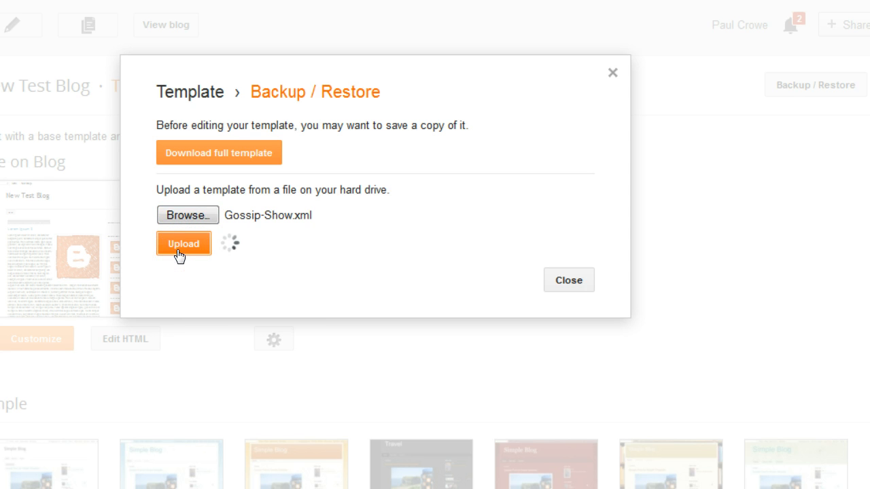
pyautogui.click(183, 243)
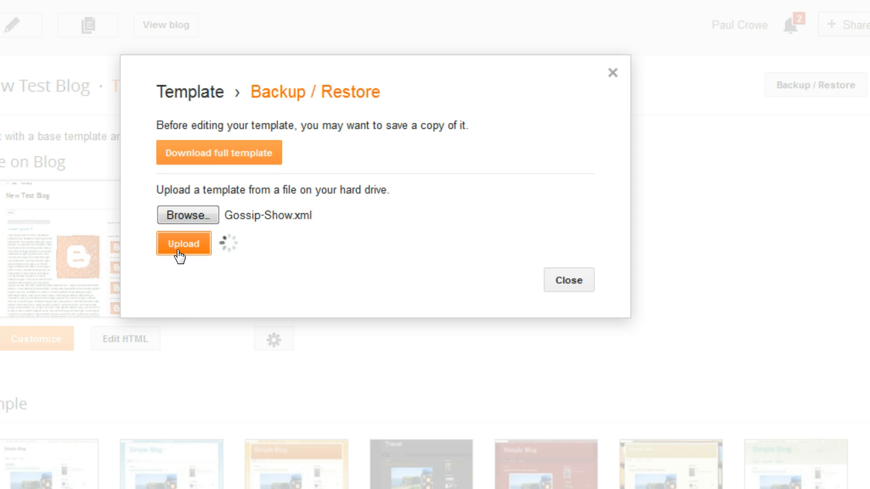
pyautogui.click(183, 243)
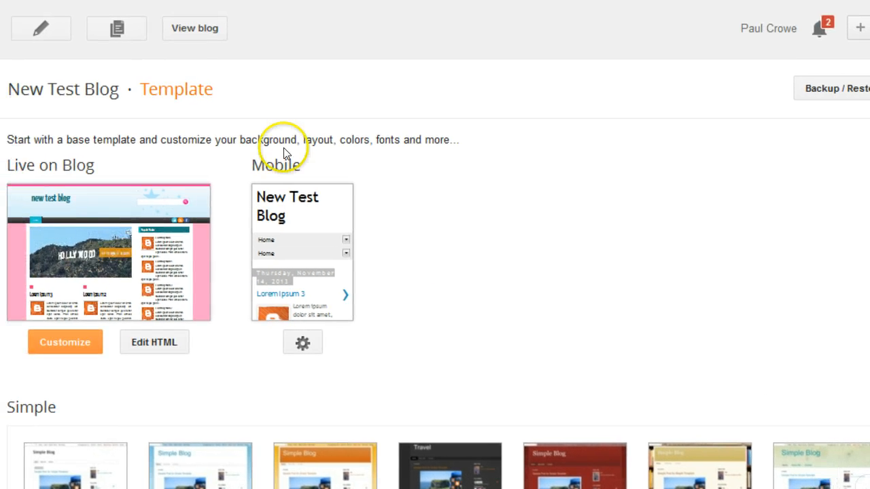
# Scroll through the live blog's Gossip layout, then return to FreeBloggerTemplates.Net's home gallery.
pyautogui.click(194, 28)
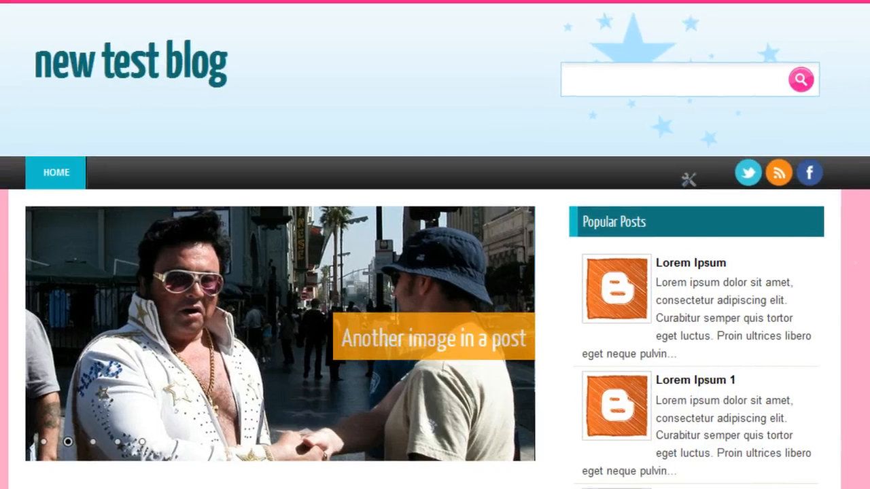
pyautogui.scroll(-3)
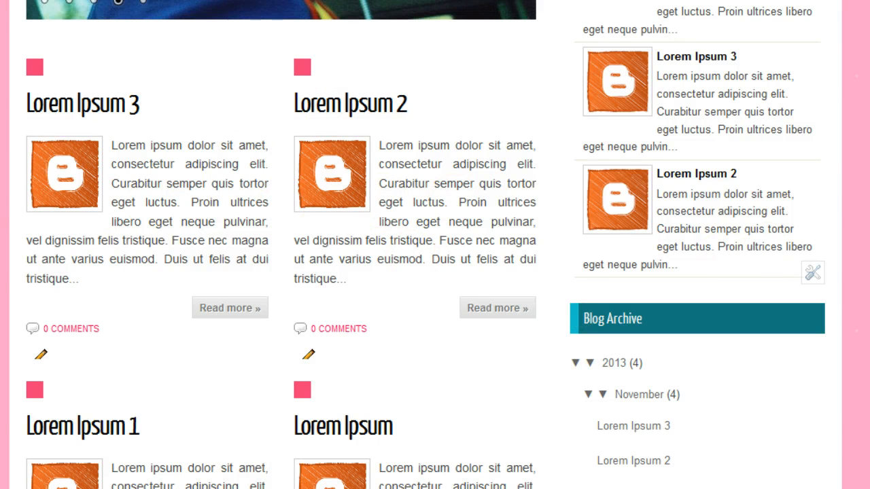
pyautogui.scroll(-3)
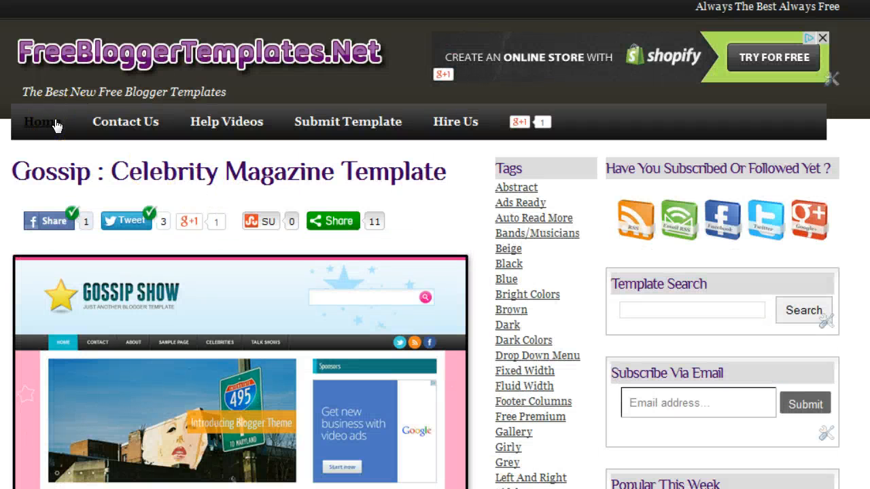
pyautogui.click(40, 122)
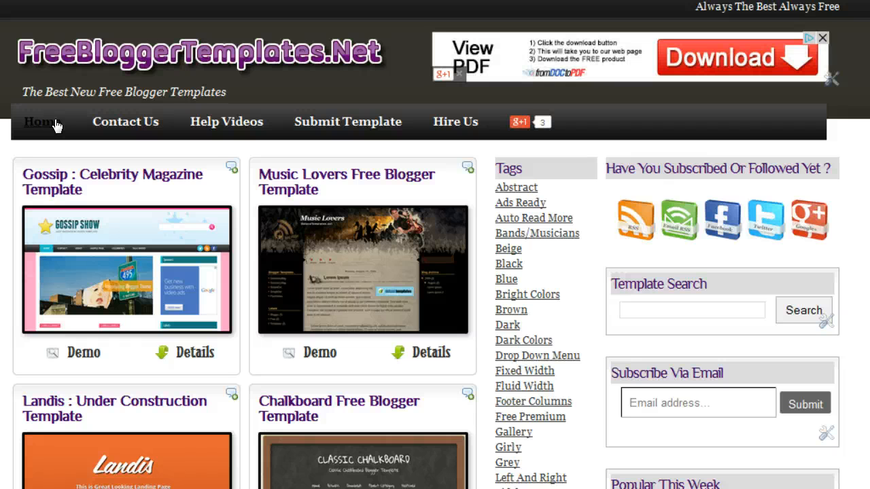